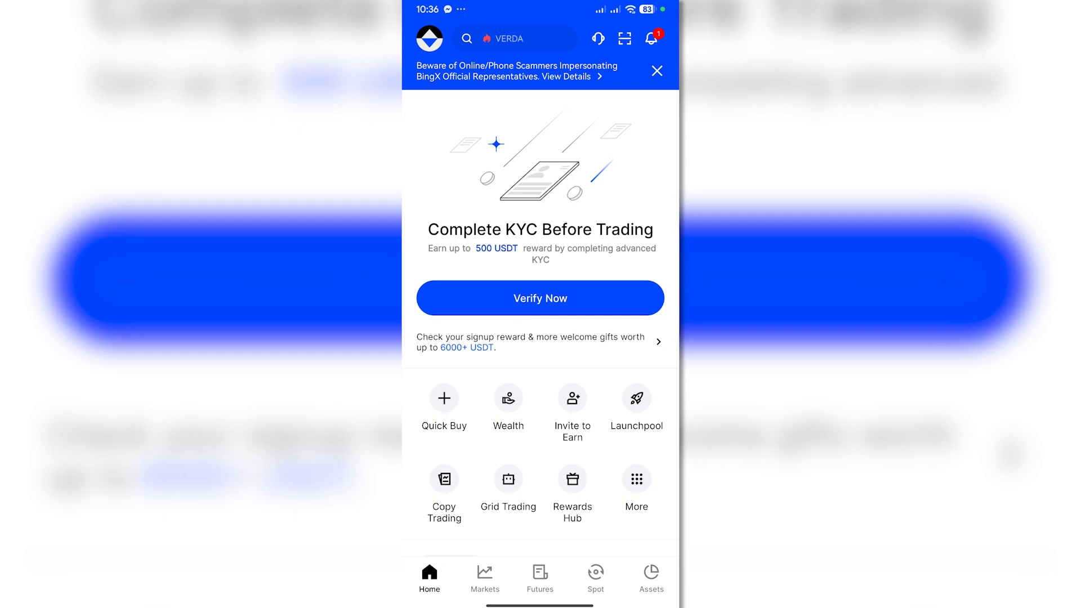
- Reach the Security Center from the profile menu's Settings
{"action": "left_click", "coordinate": [429, 38]}
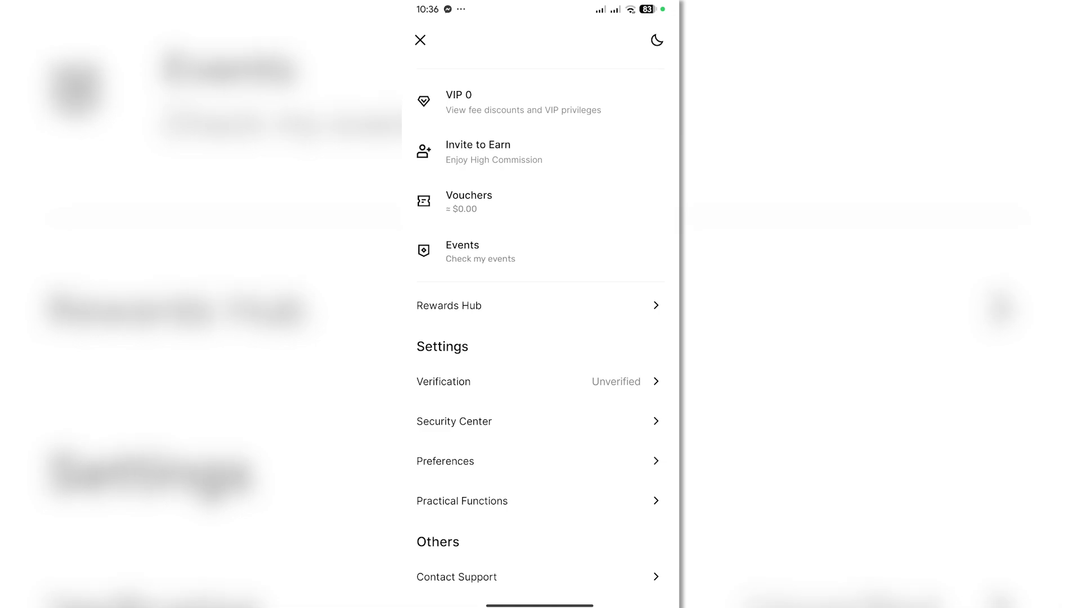
{"action": "left_click", "coordinate": [453, 421]}
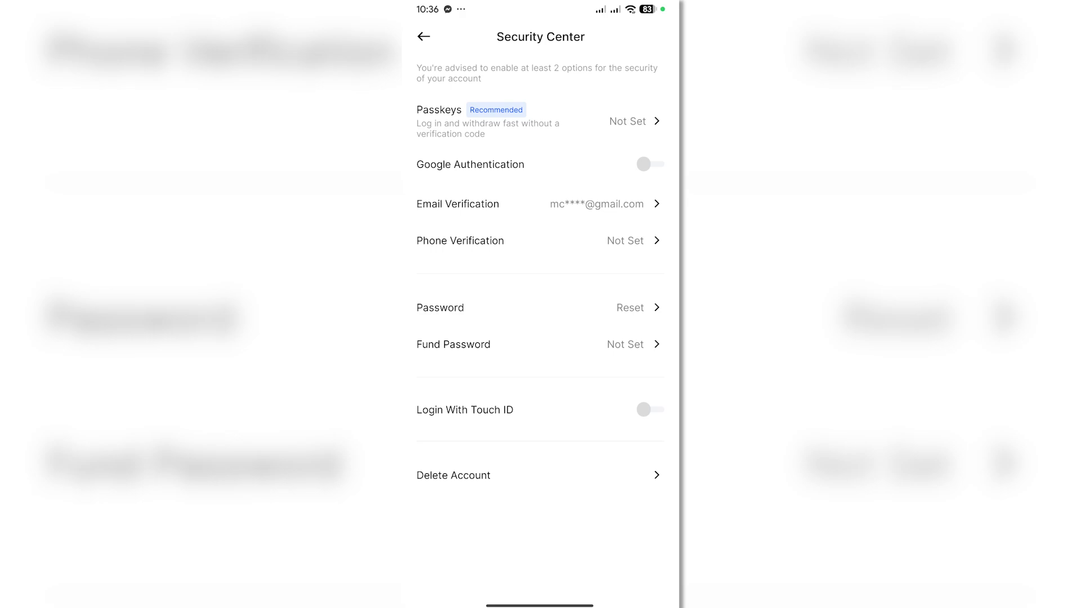
- Start Google Authentication linking and advance past Download App and Copy Key to code entry
{"action": "left_click", "coordinate": [644, 165]}
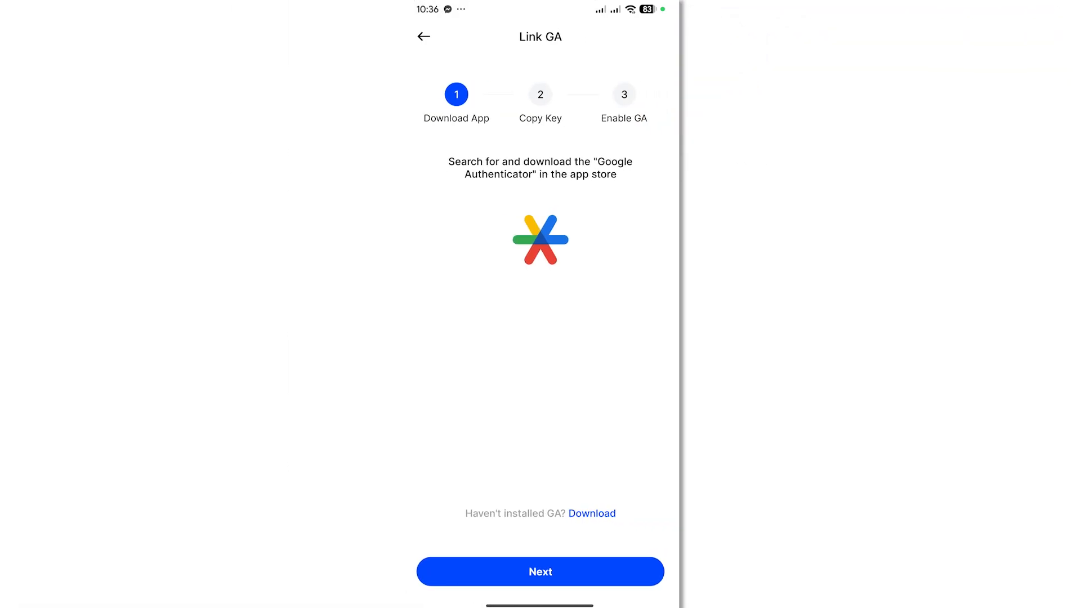
{"action": "left_click", "coordinate": [539, 571]}
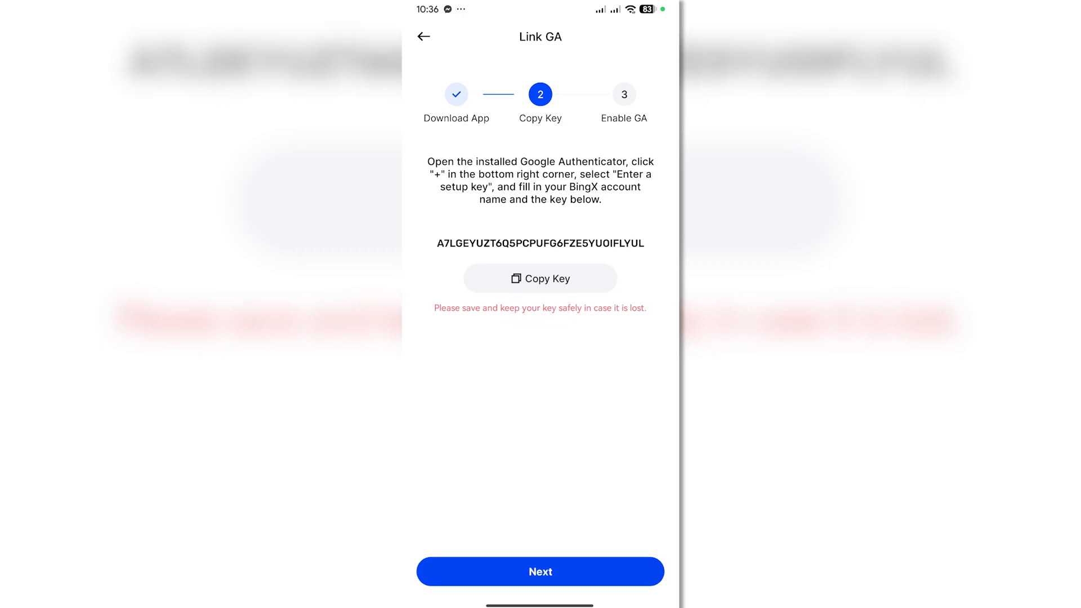
{"action": "left_click", "coordinate": [539, 571]}
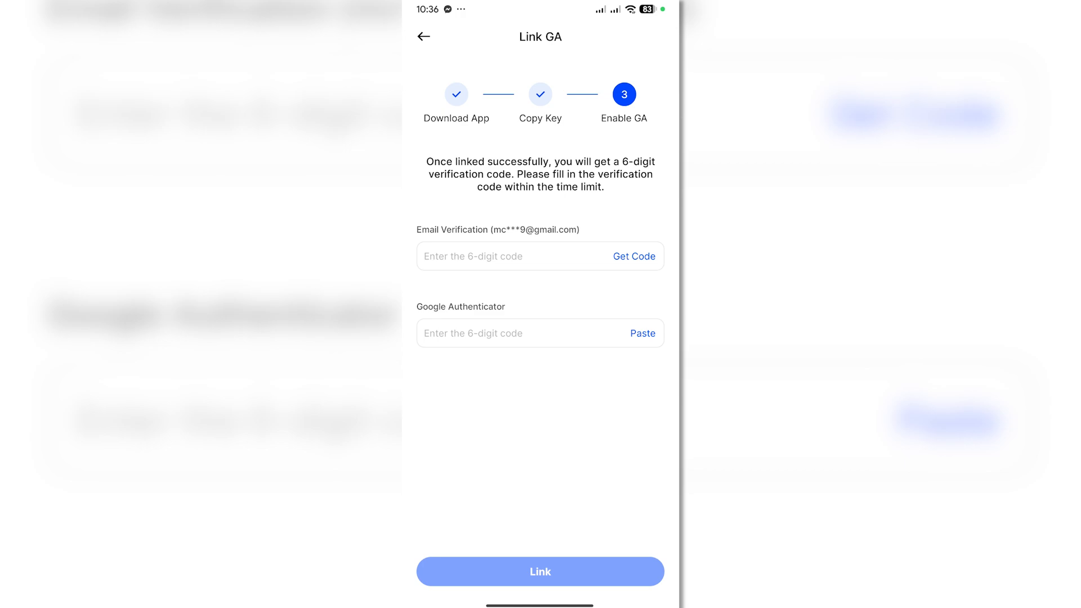